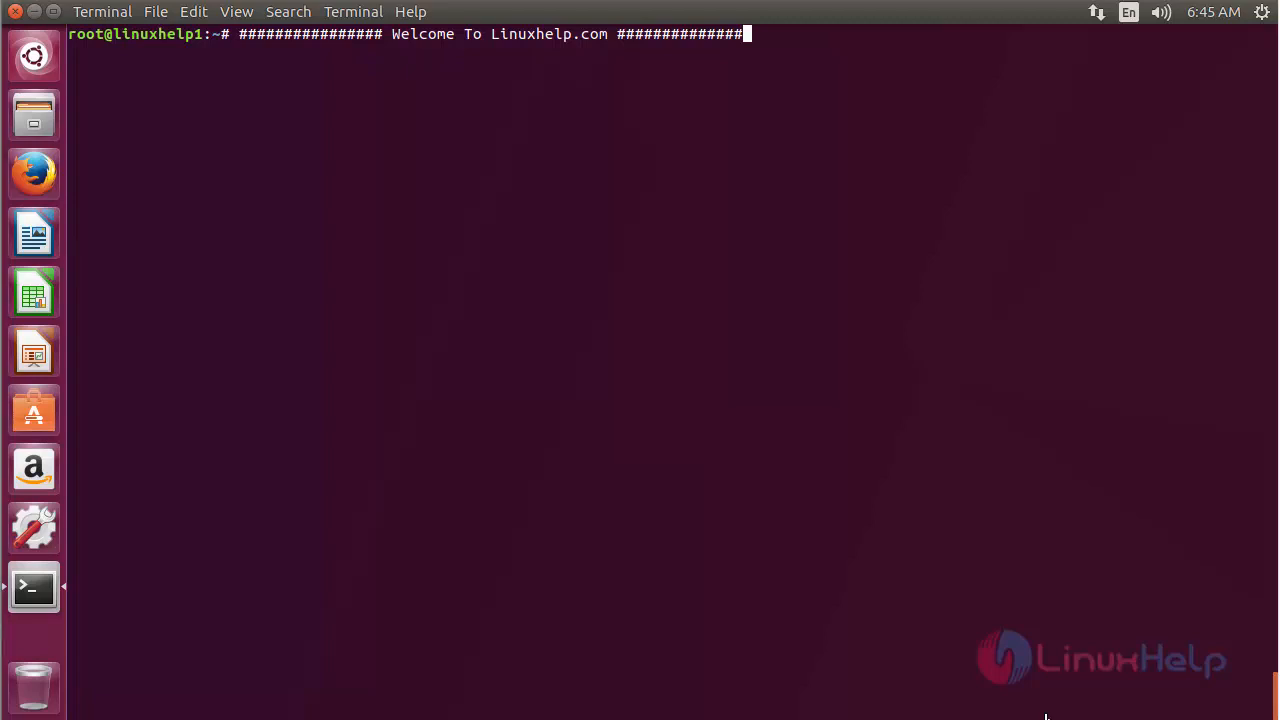
{"action": "mouse_move", "coordinate": [1050, 668]}
{"action": "type", "text": "a"}
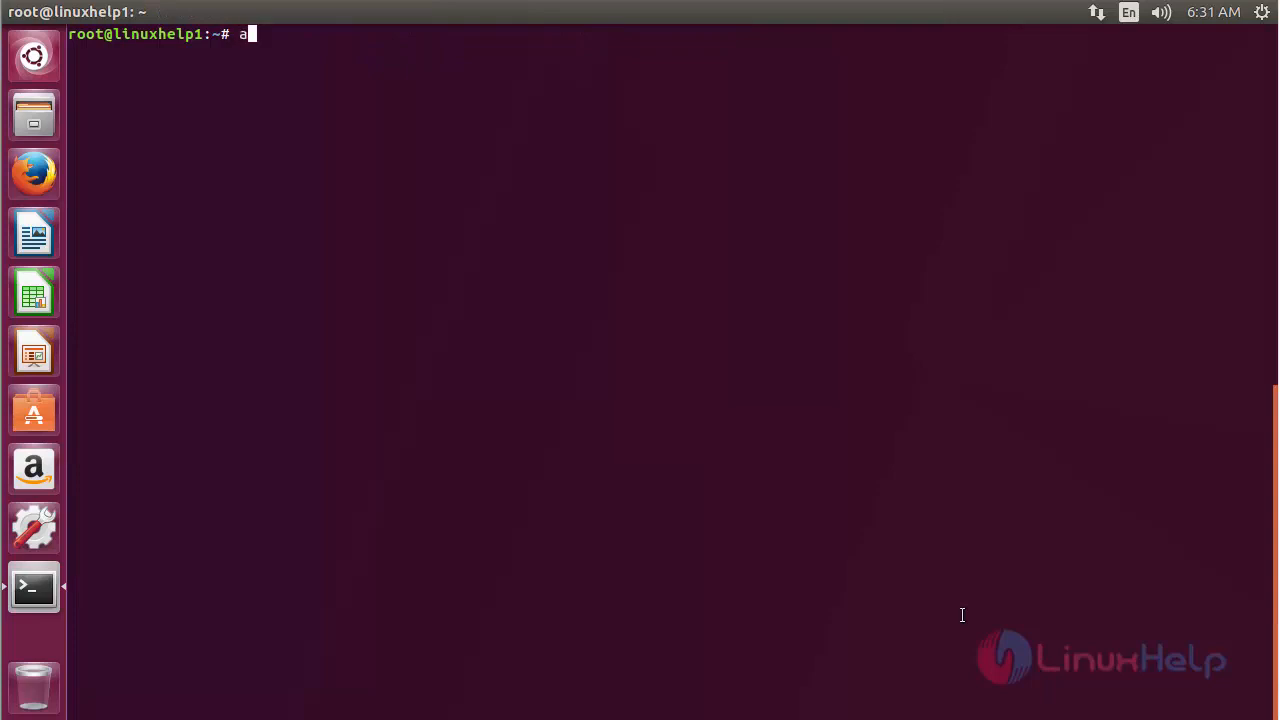
Add the ppa:eugenesan/ppa repository with sudo add-apt-repository and confirm it.
{"action": "type", "text": "dd-apt-re"}
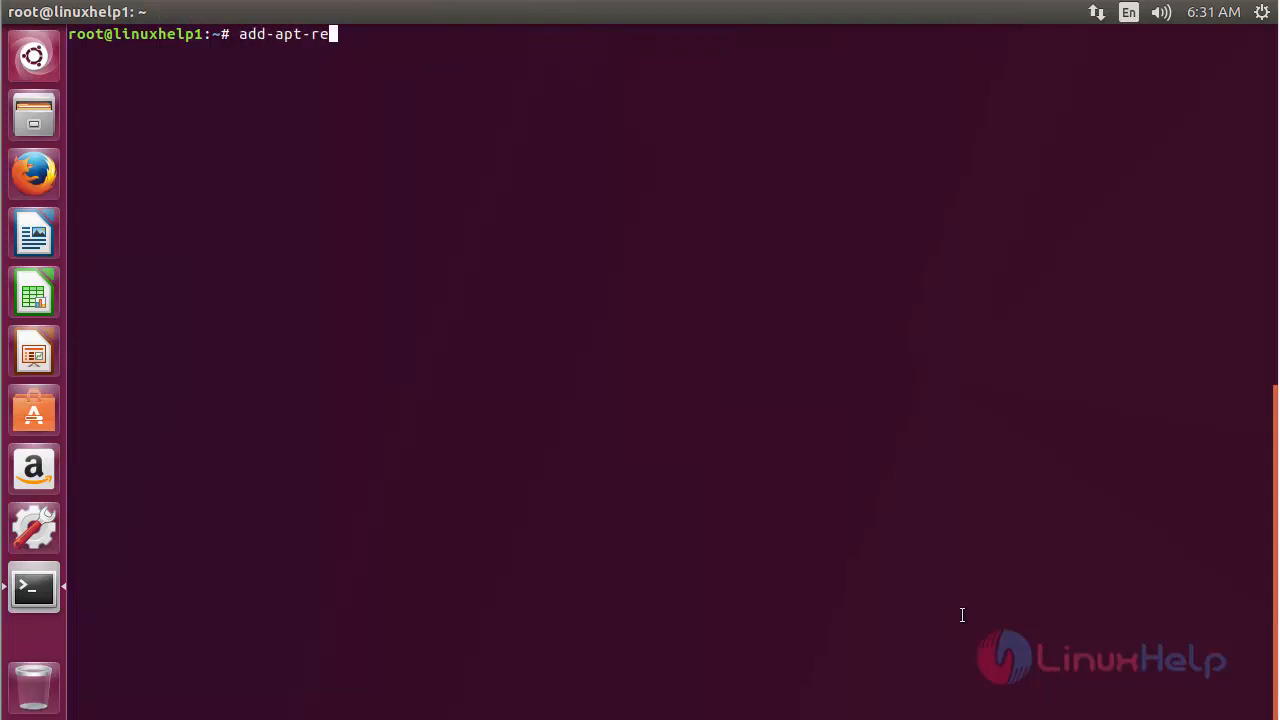
{"action": "type", "text": "pository"}
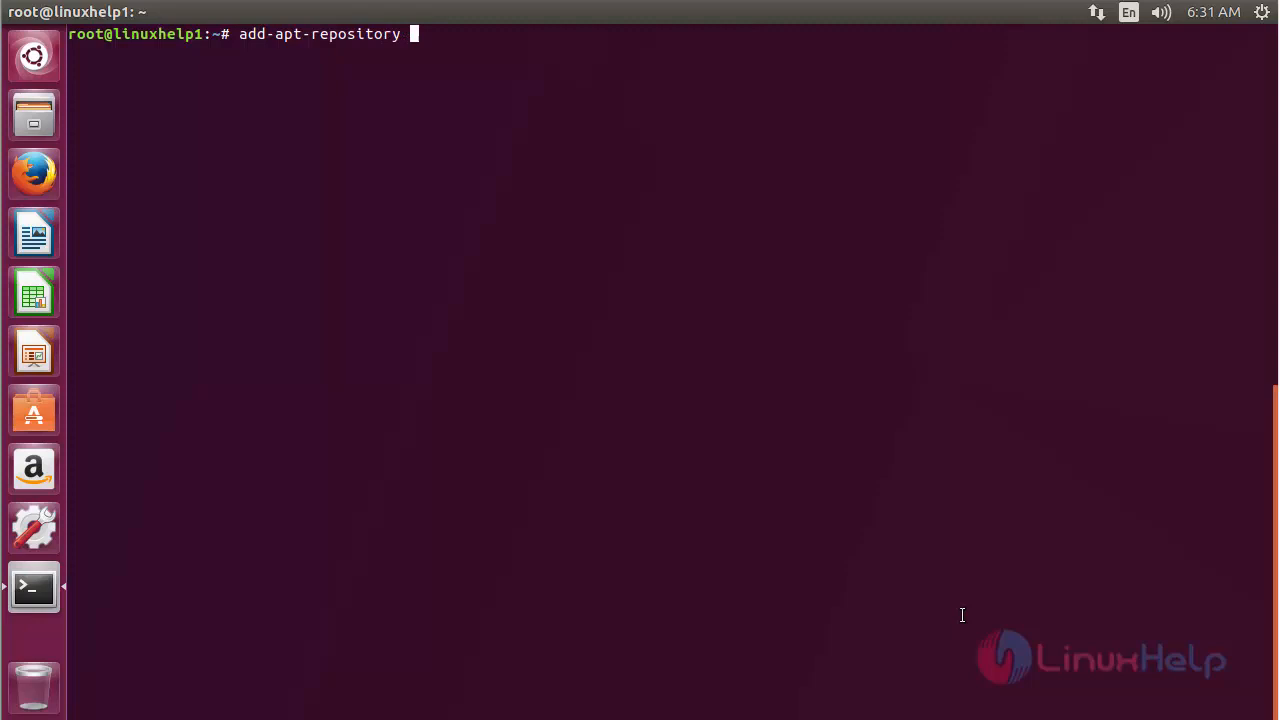
{"action": "type", "text": "ppa:"}
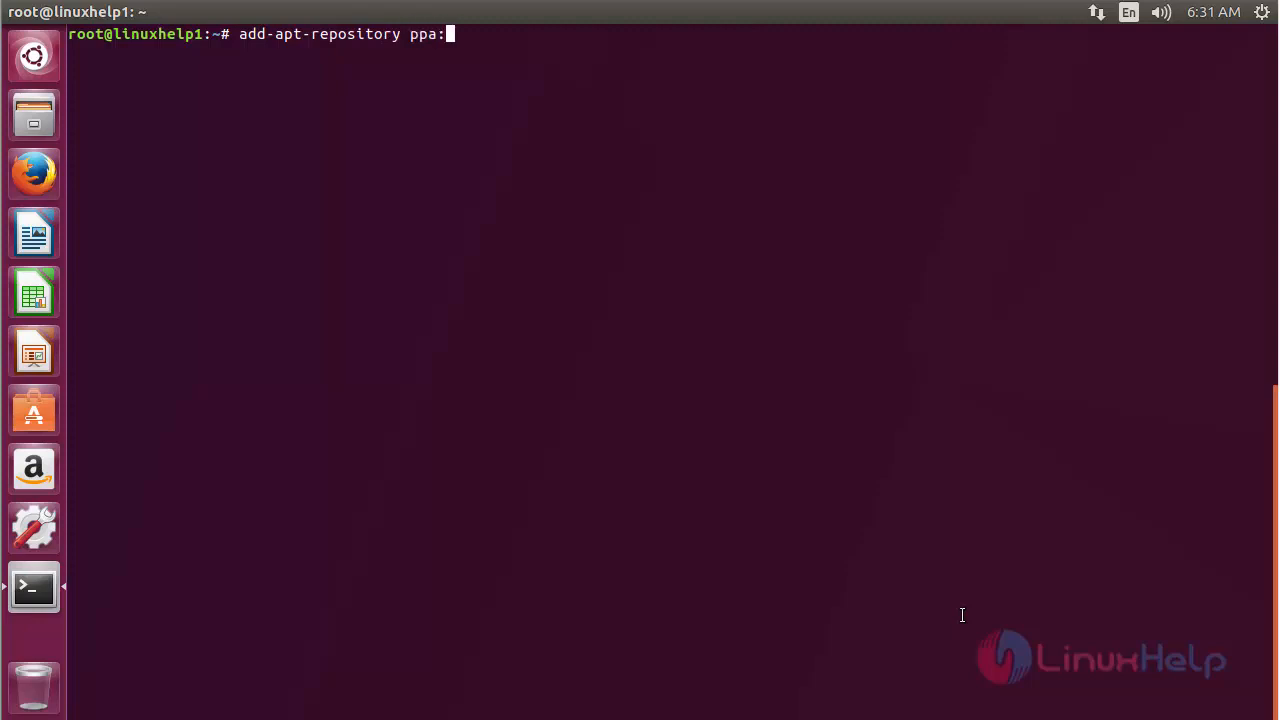
{"action": "type", "text": "eu"}
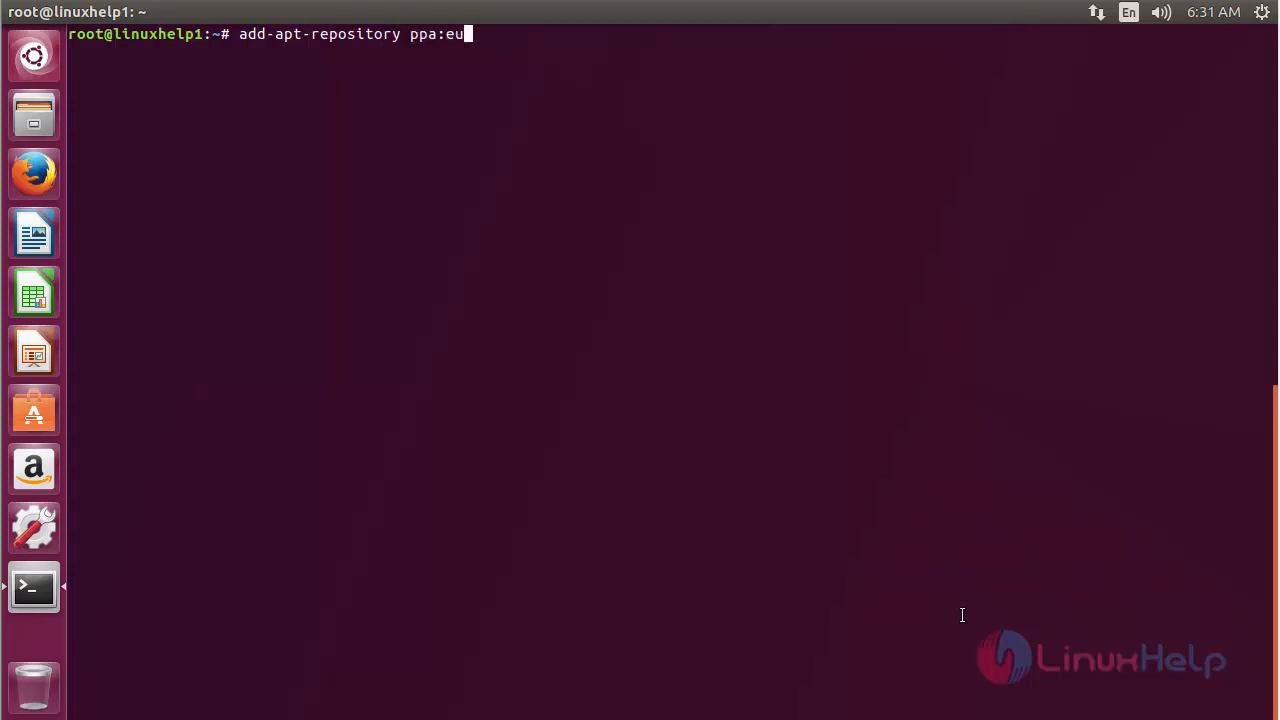
{"action": "type", "text": "gene"}
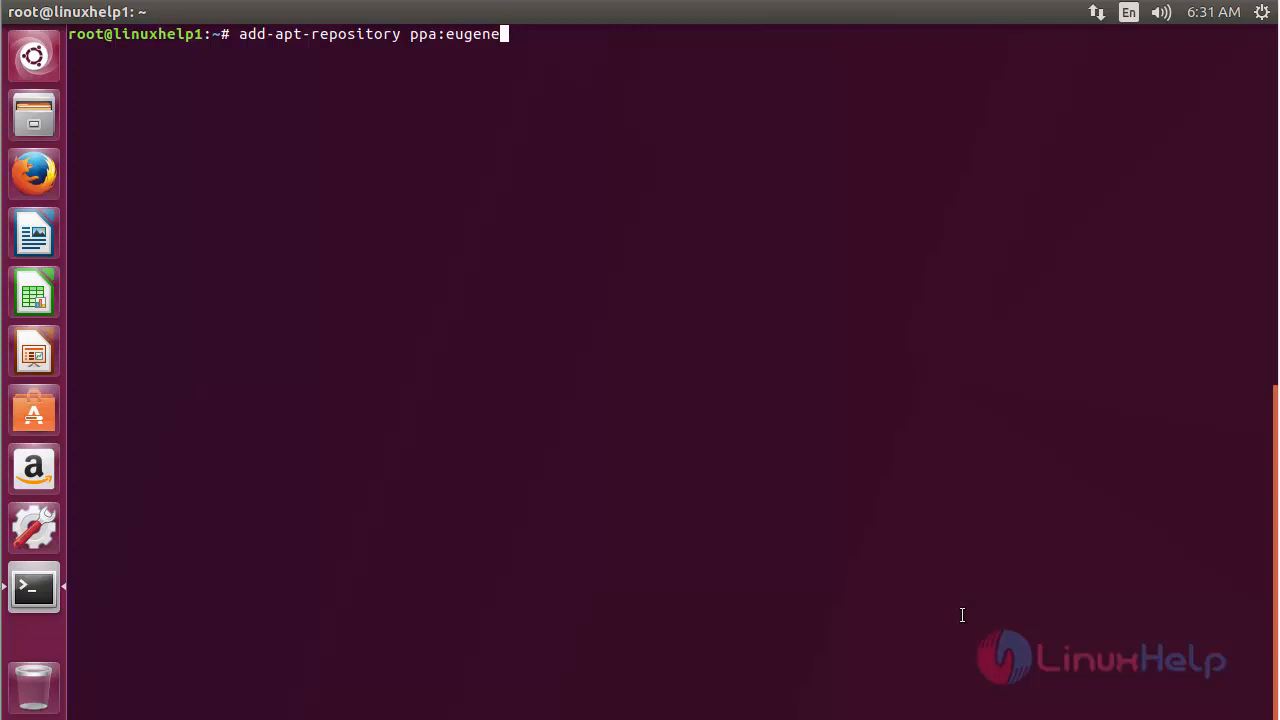
{"action": "type", "text": "san/ppa"}
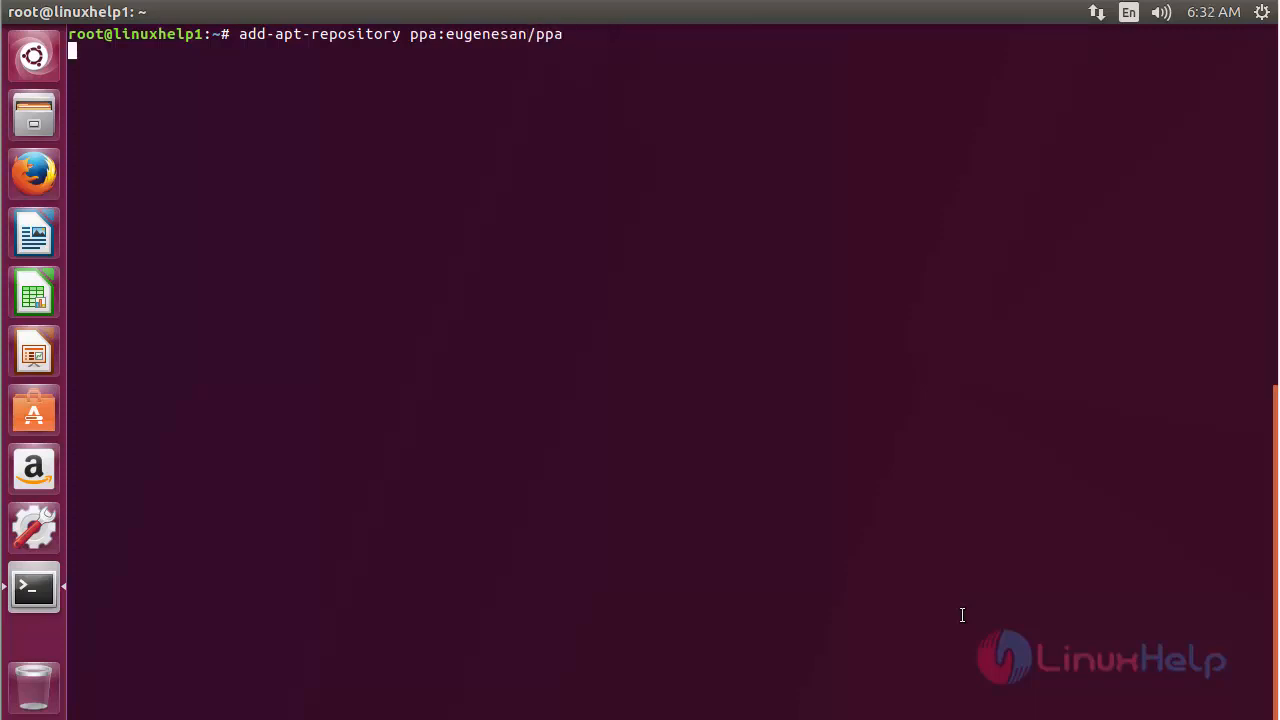
{"action": "key", "text": "Return"}
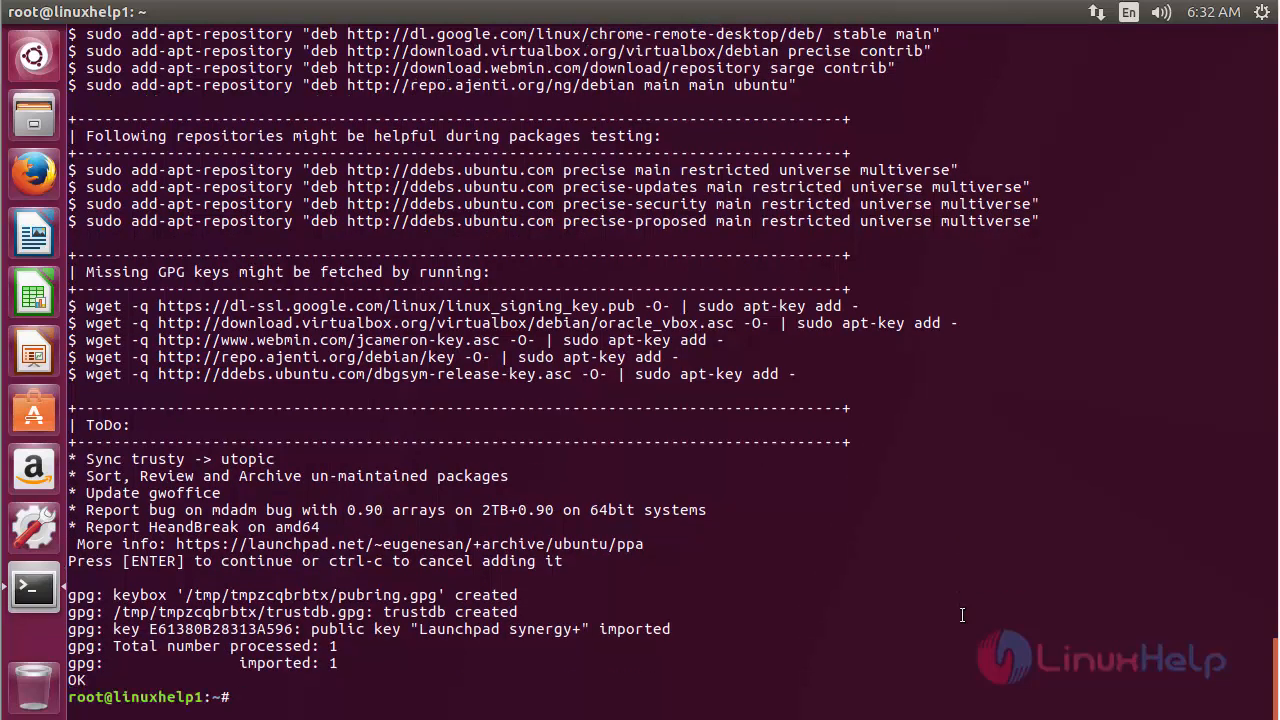
Get a fresh prompt after the key import and clear the screen.
{"action": "key", "text": "Return"}
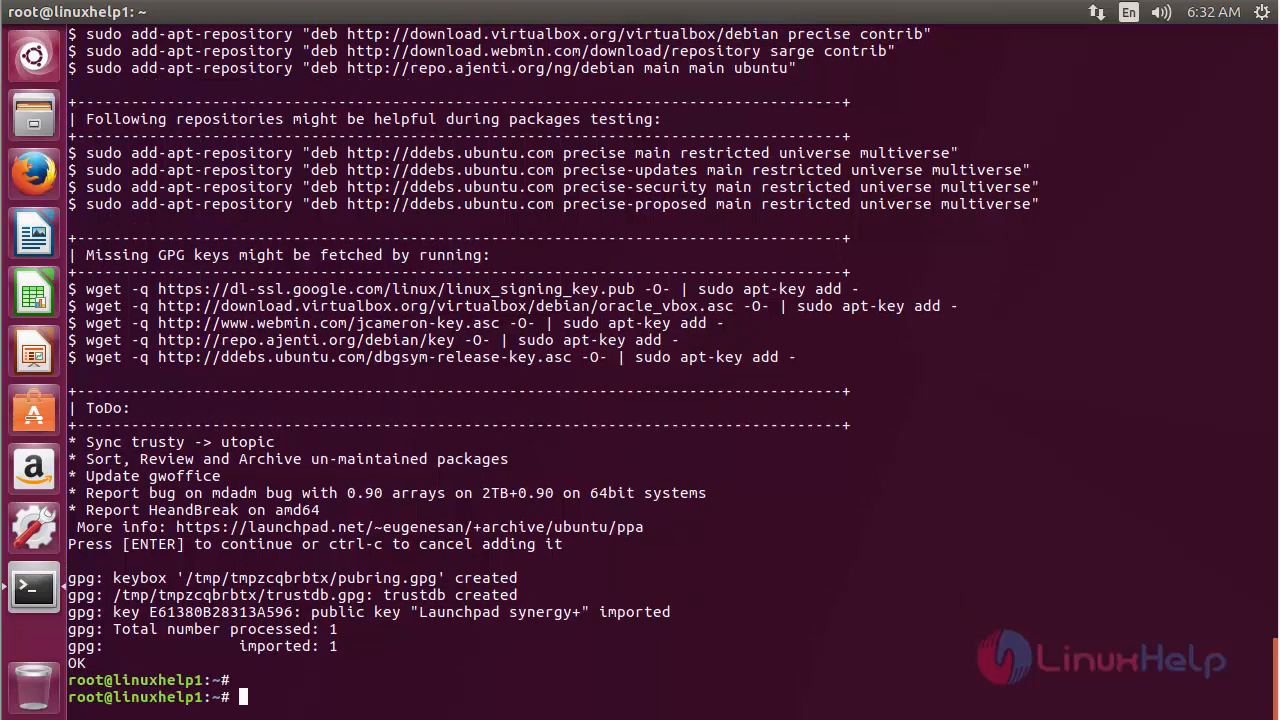
{"action": "type", "text": "clear"}
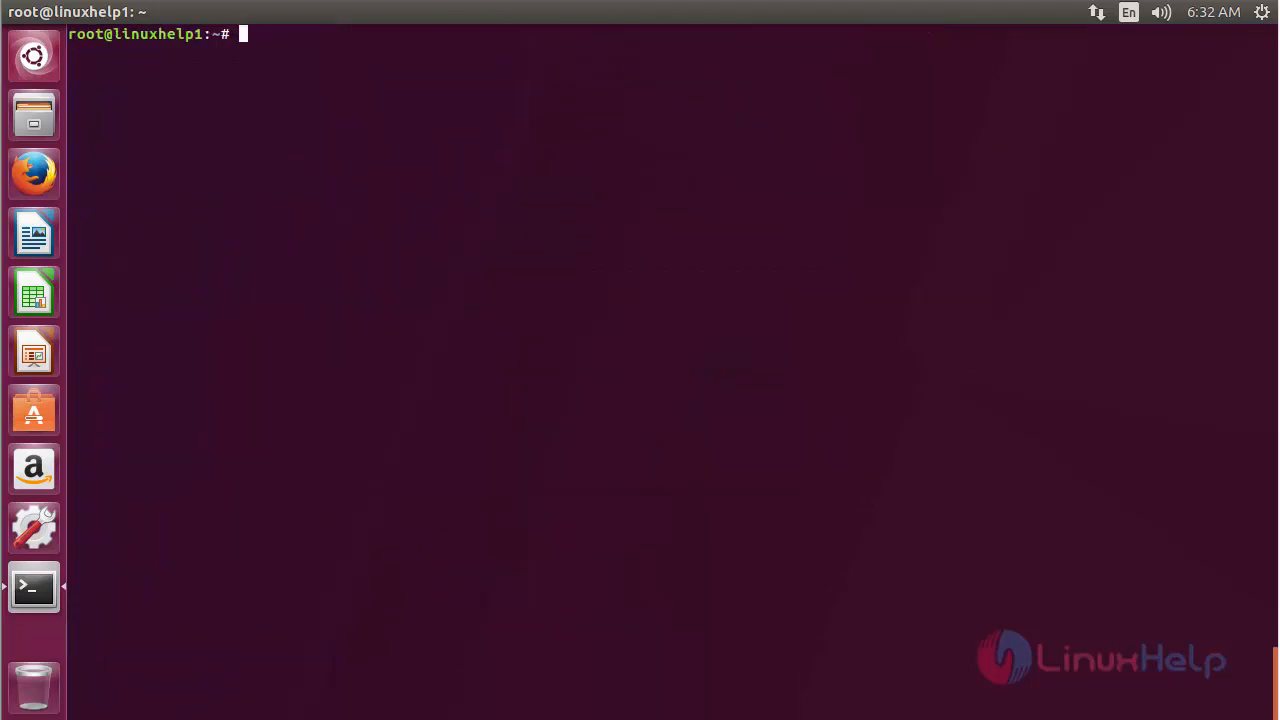
Enter apt-get update to refresh the package lists.
{"action": "type", "text": "apt"}
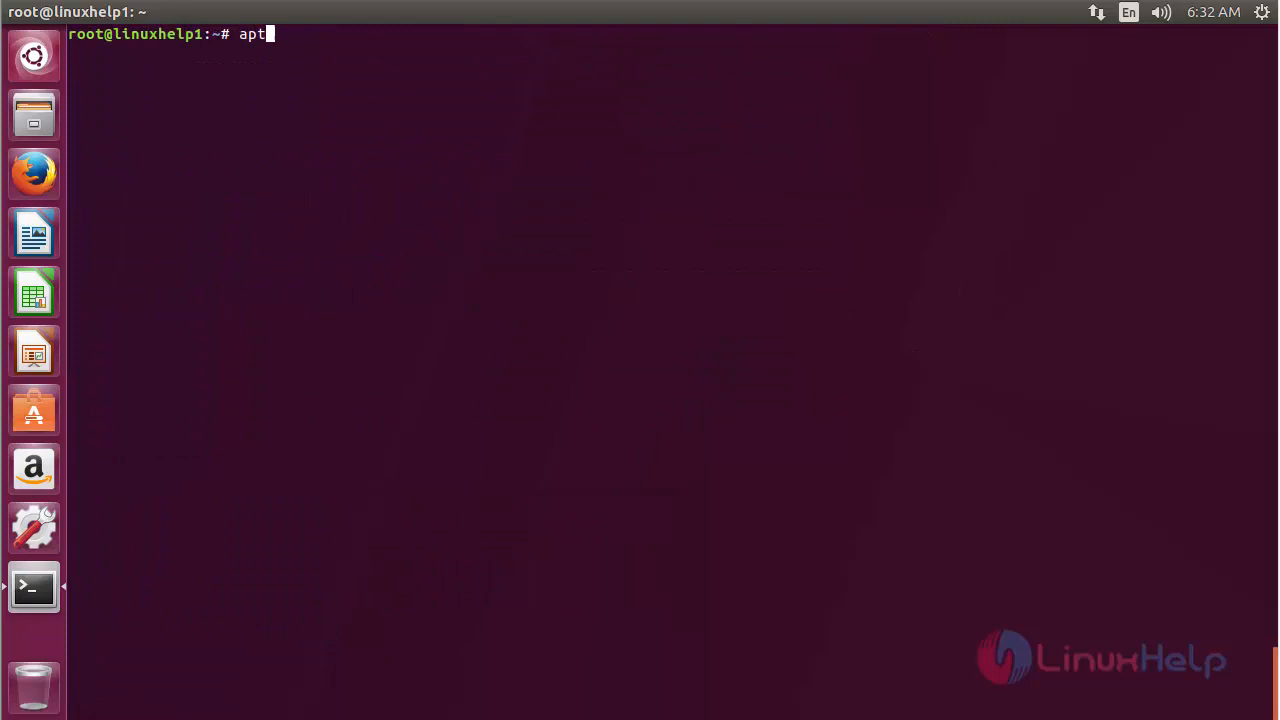
{"action": "type", "text": "-get up"}
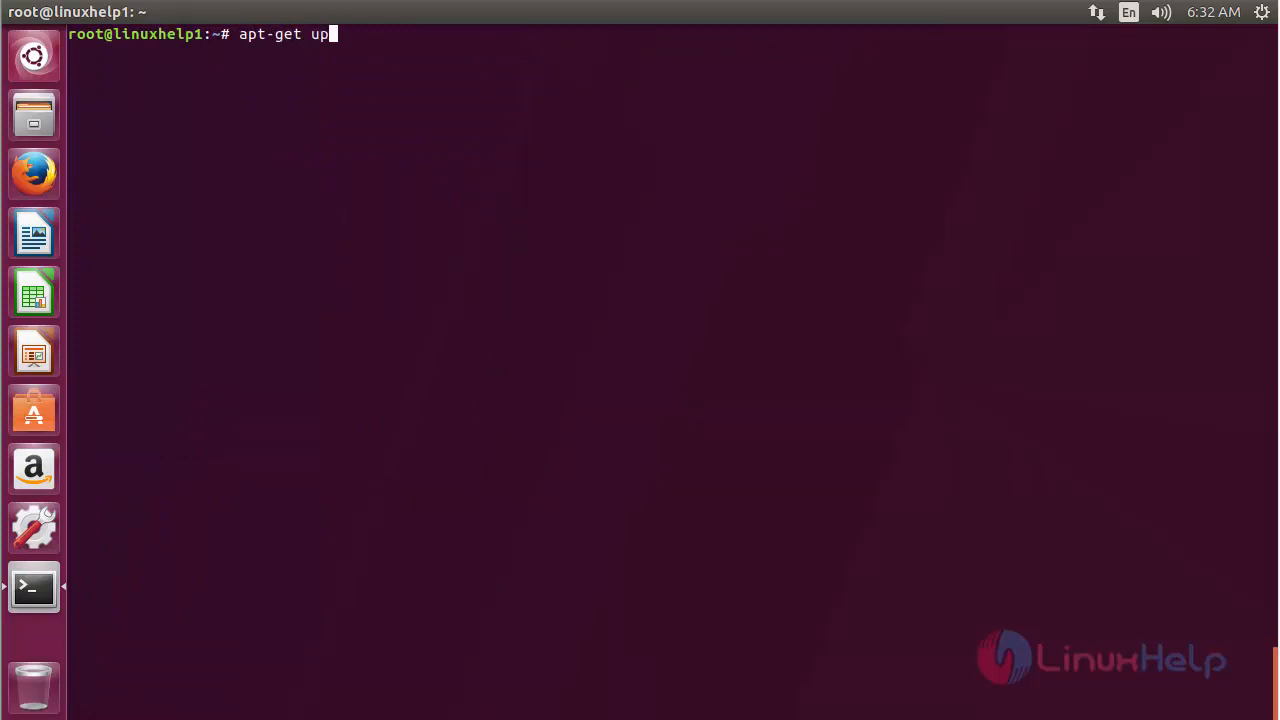
{"action": "type", "text": "date"}
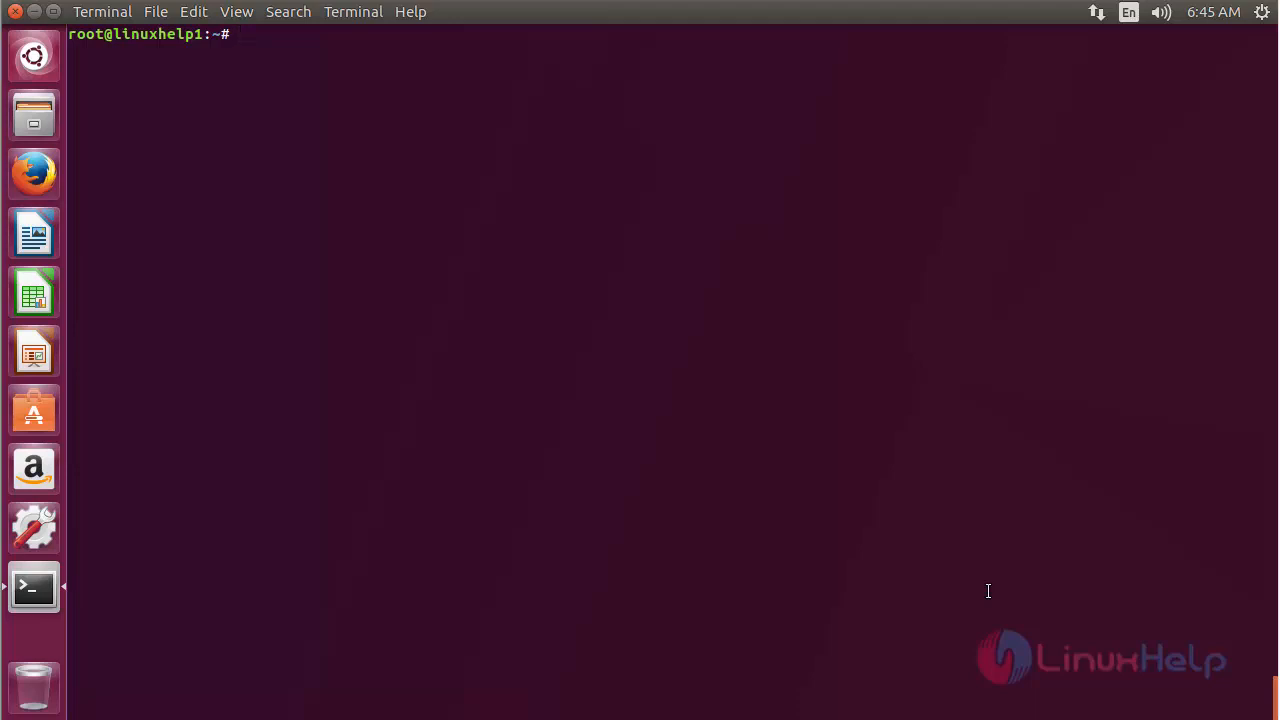
Install ctorrent with apt-get install ctorrent -y and clear the output afterwards.
{"action": "type", "text": "apt"}
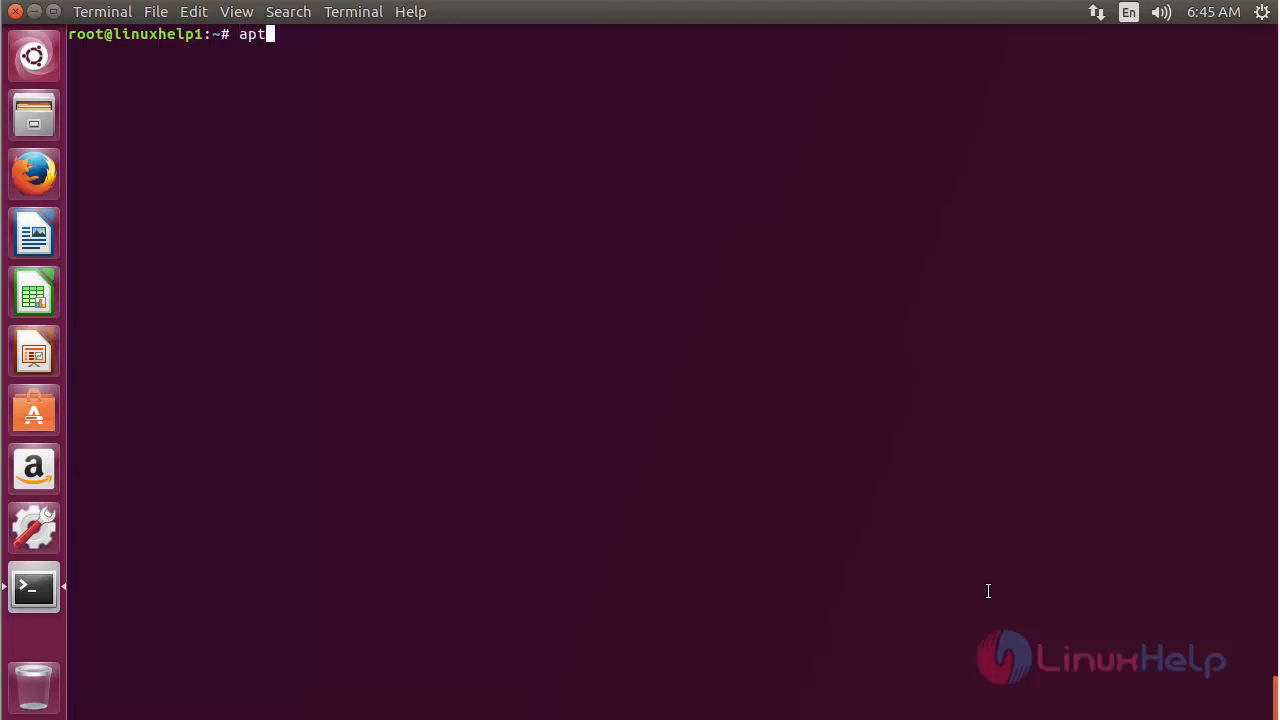
{"action": "type", "text": "-get insta"}
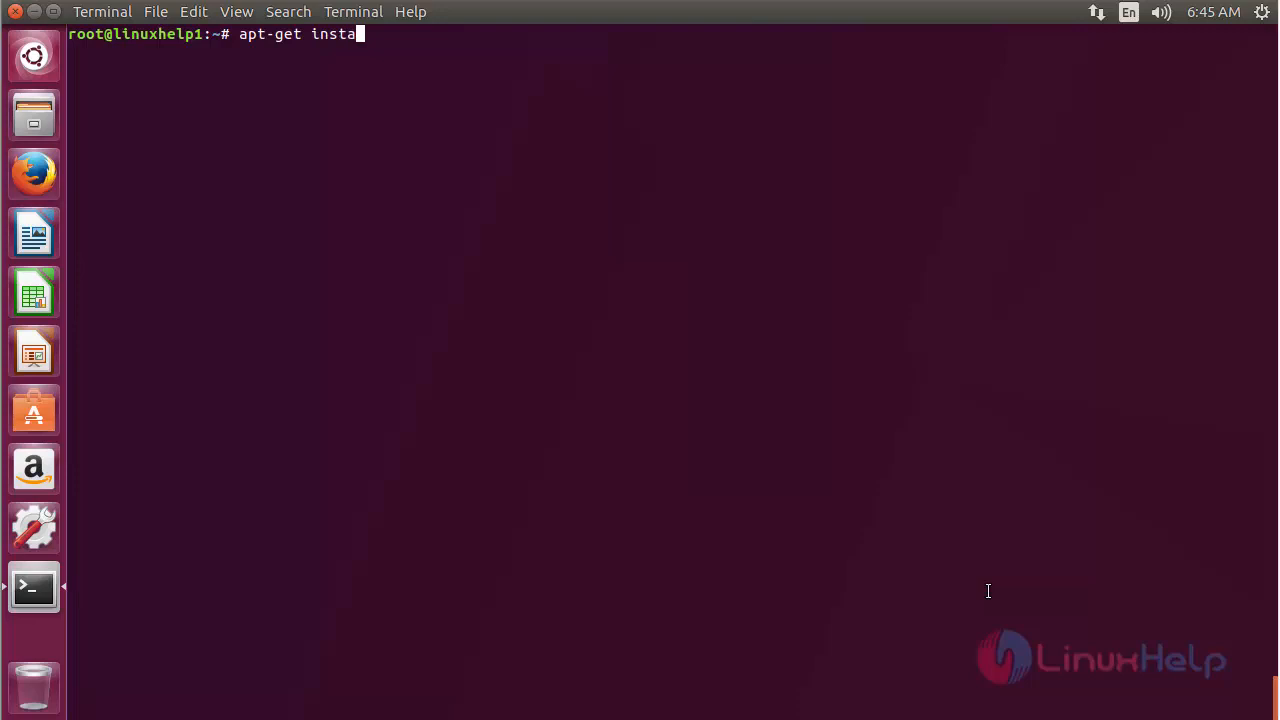
{"action": "type", "text": "ll ctor"}
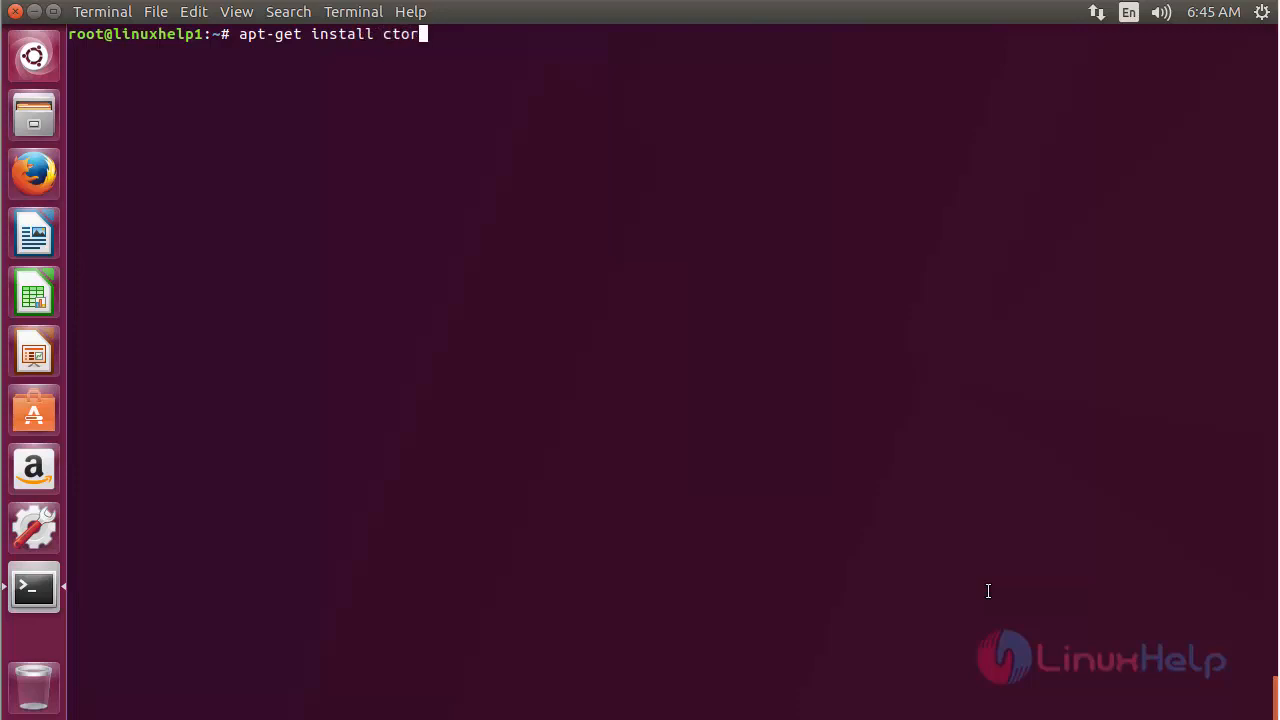
{"action": "type", "text": "rent -y"}
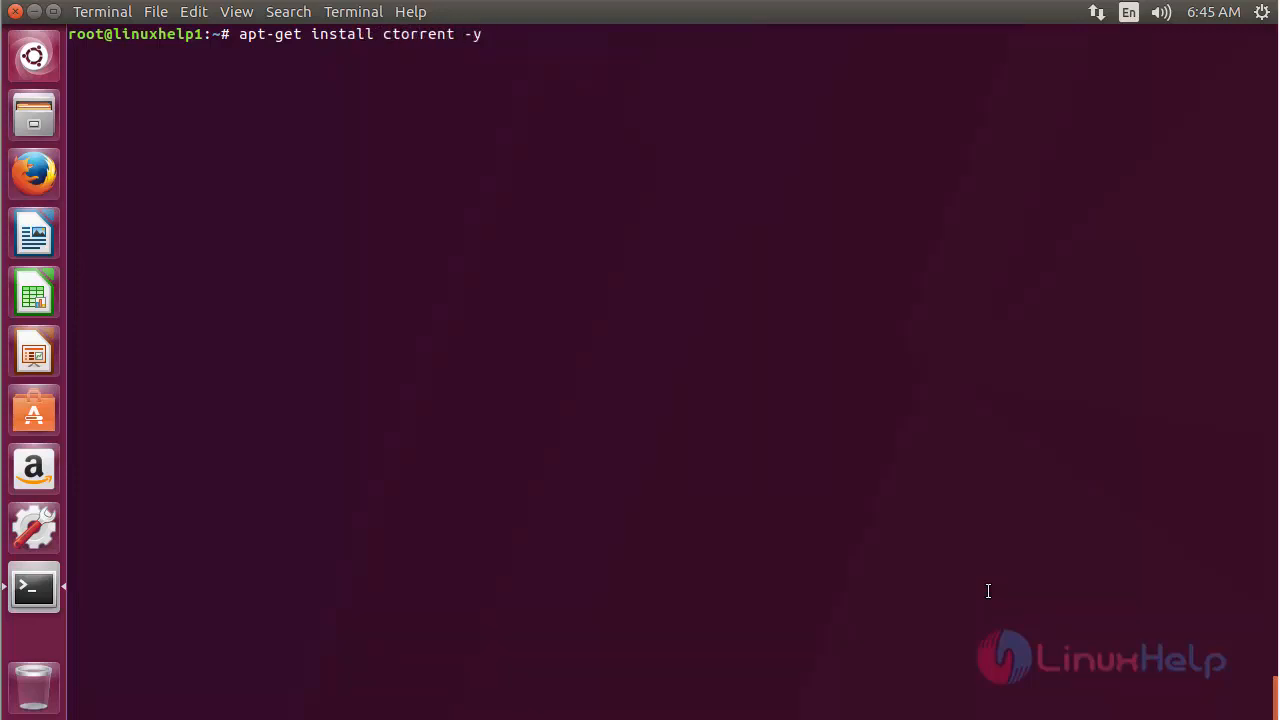
{"action": "key", "text": "Return"}
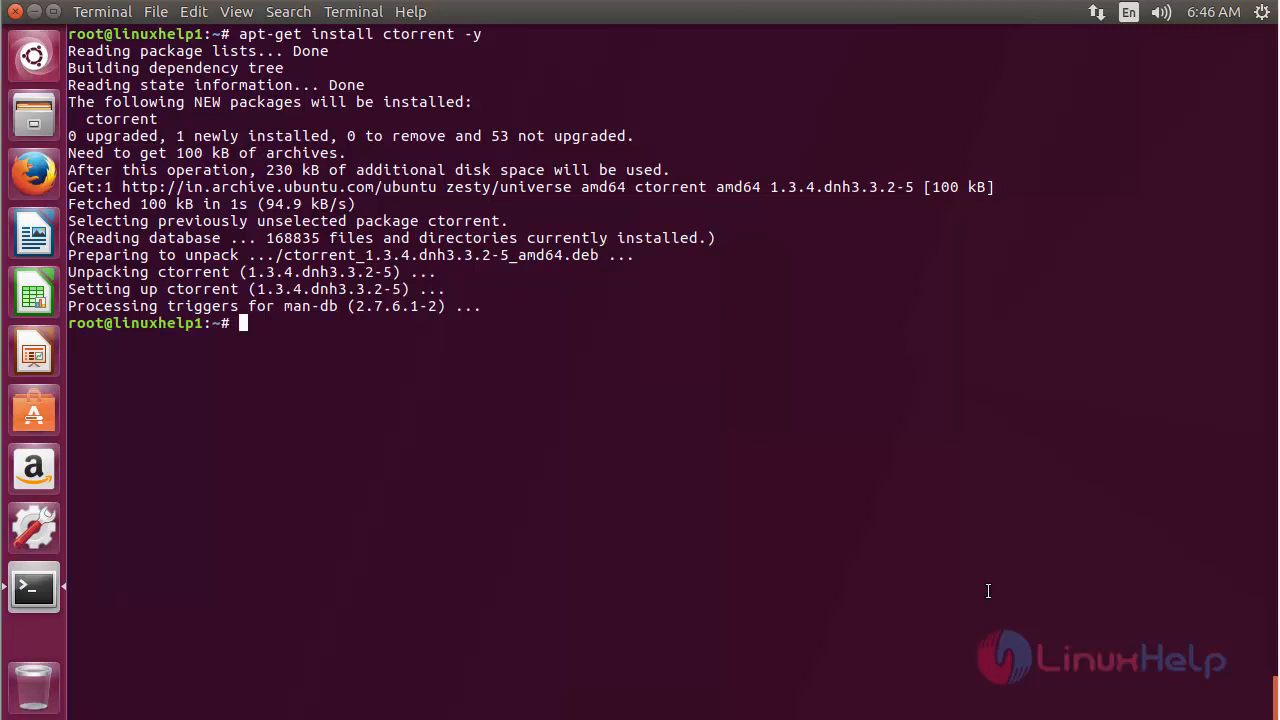
{"action": "key", "text": "Return"}
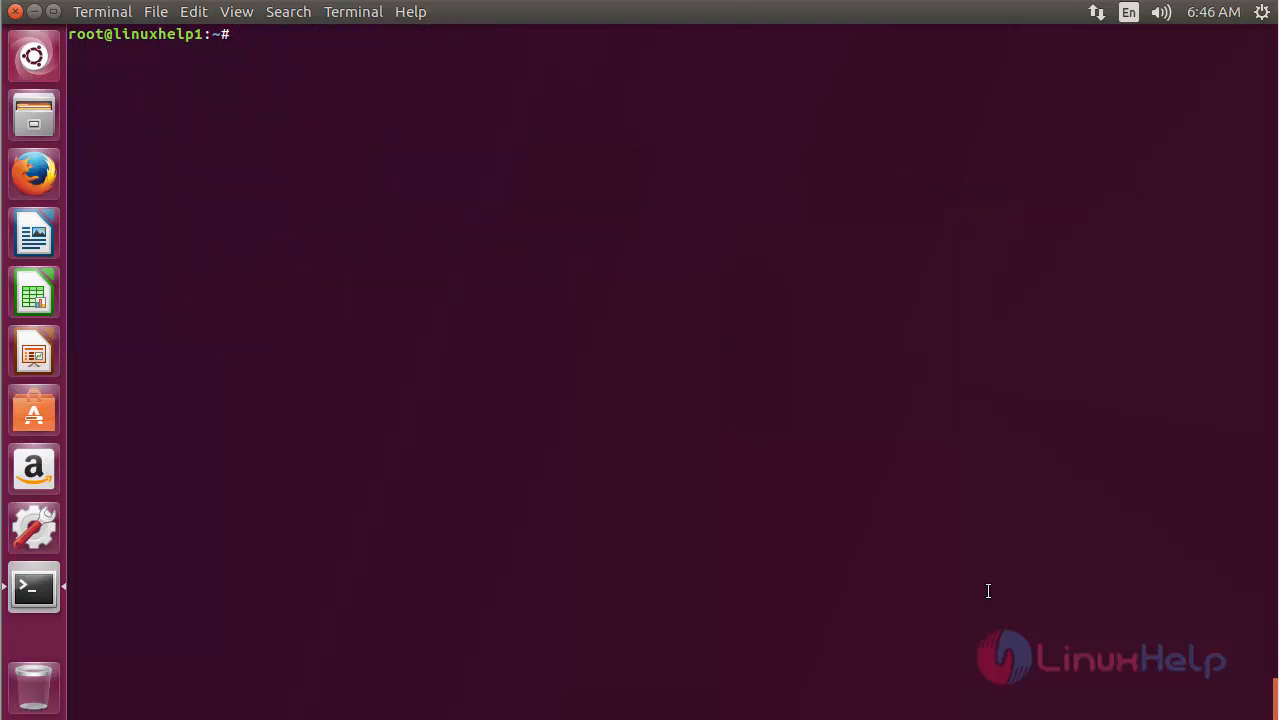
Run ctorrent with no arguments and scroll through its download and metainfo options.
{"action": "type", "text": "cto"}
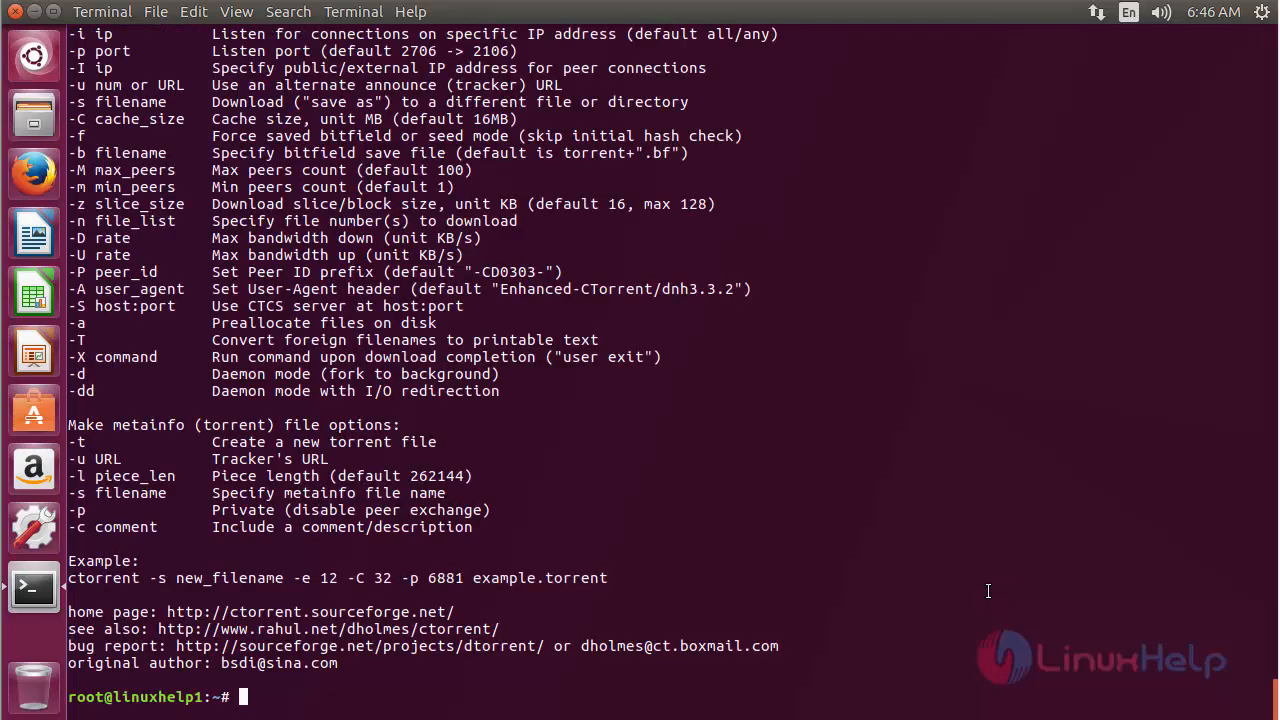
{"action": "mouse_move", "coordinate": [972, 640]}
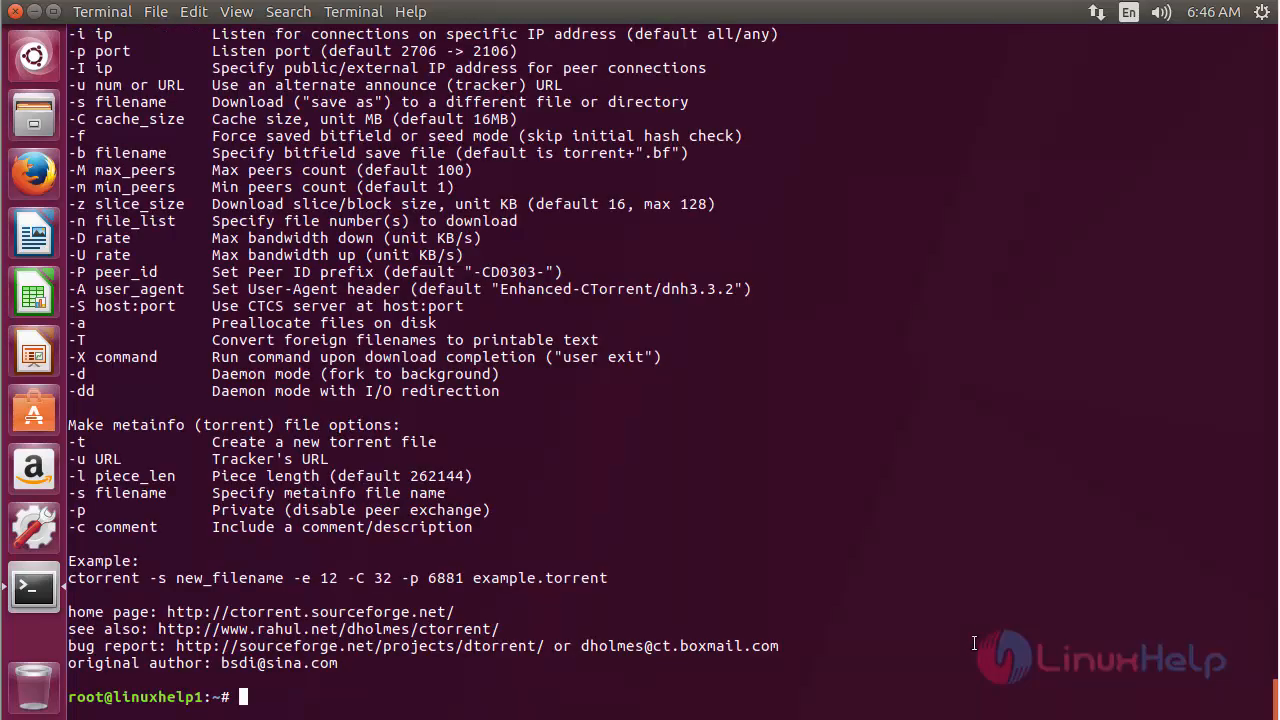
{"action": "scroll", "scroll_direction": "up", "scroll_amount": 3}
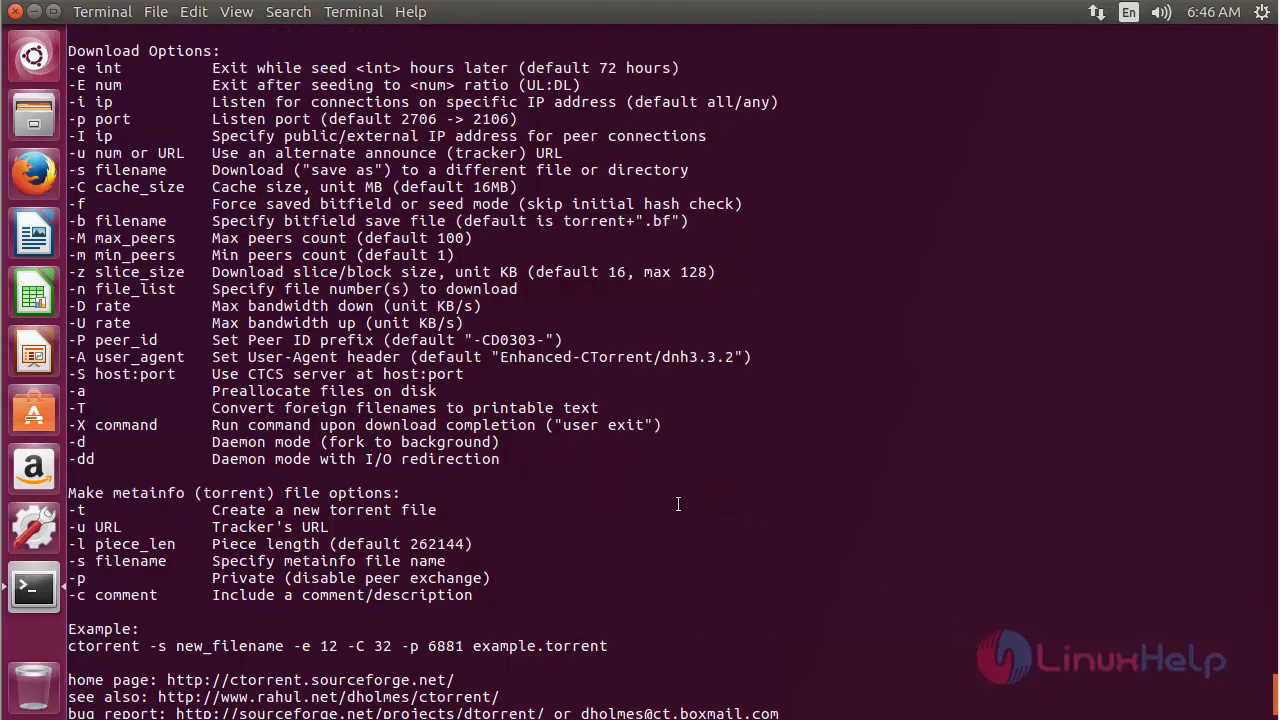
{"action": "mouse_move", "coordinate": [156, 104]}
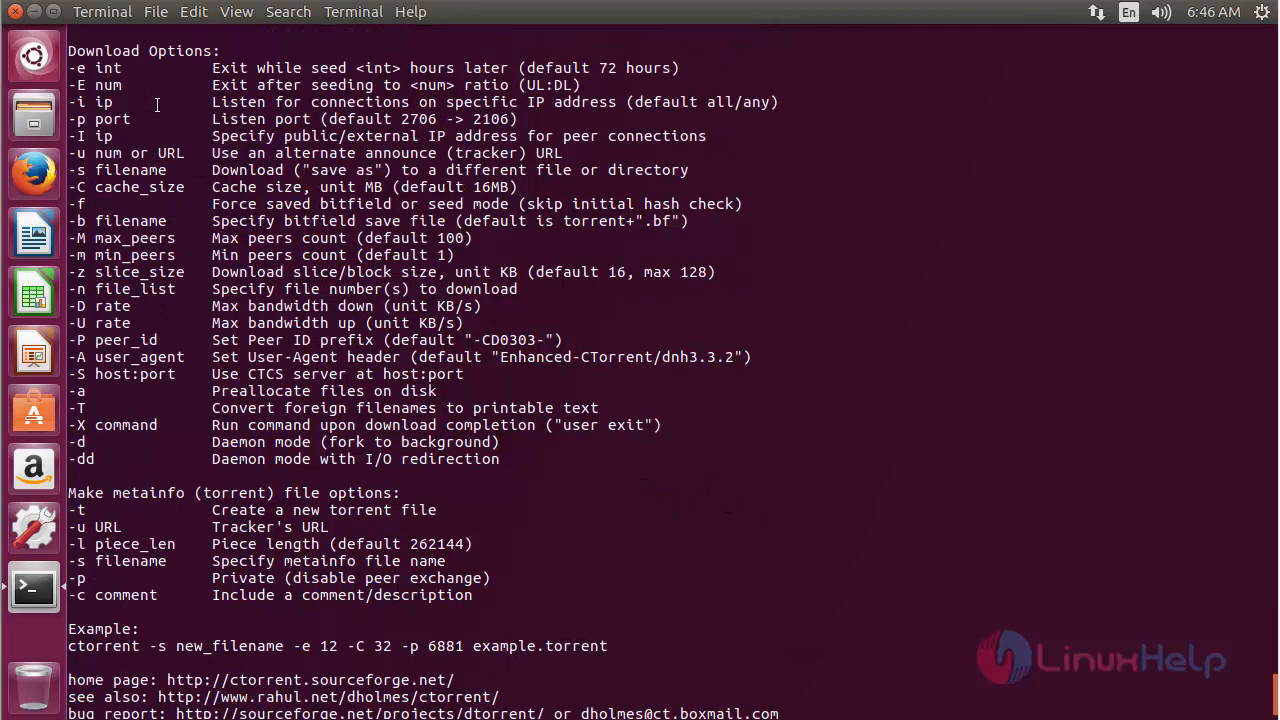
{"action": "mouse_move", "coordinate": [268, 136]}
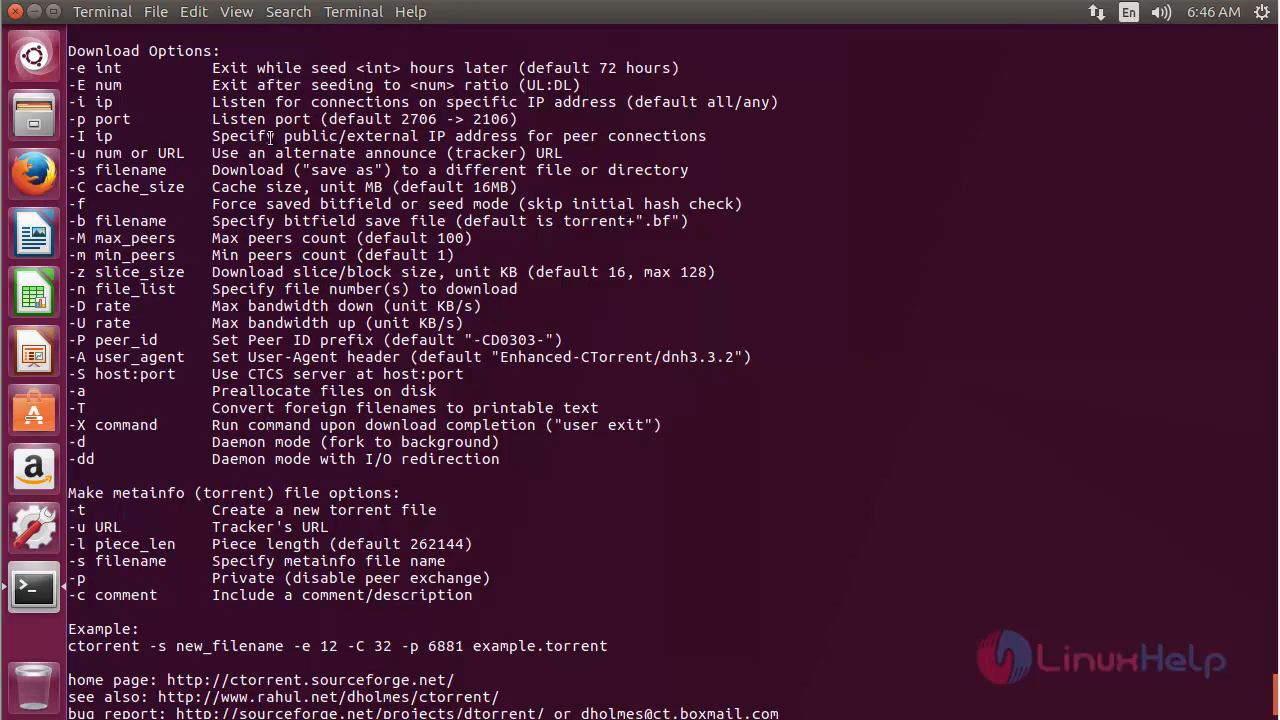
{"action": "scroll", "scroll_direction": "down", "scroll_amount": 3}
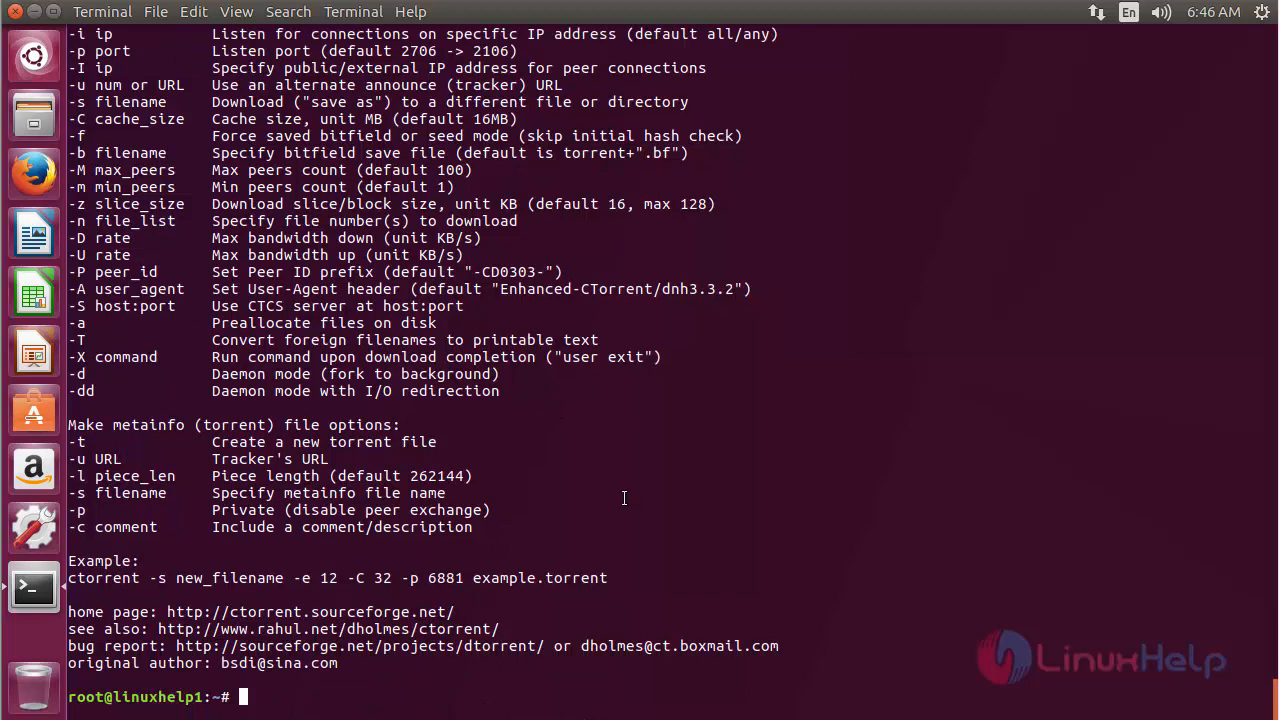
{"action": "mouse_move", "coordinate": [606, 492]}
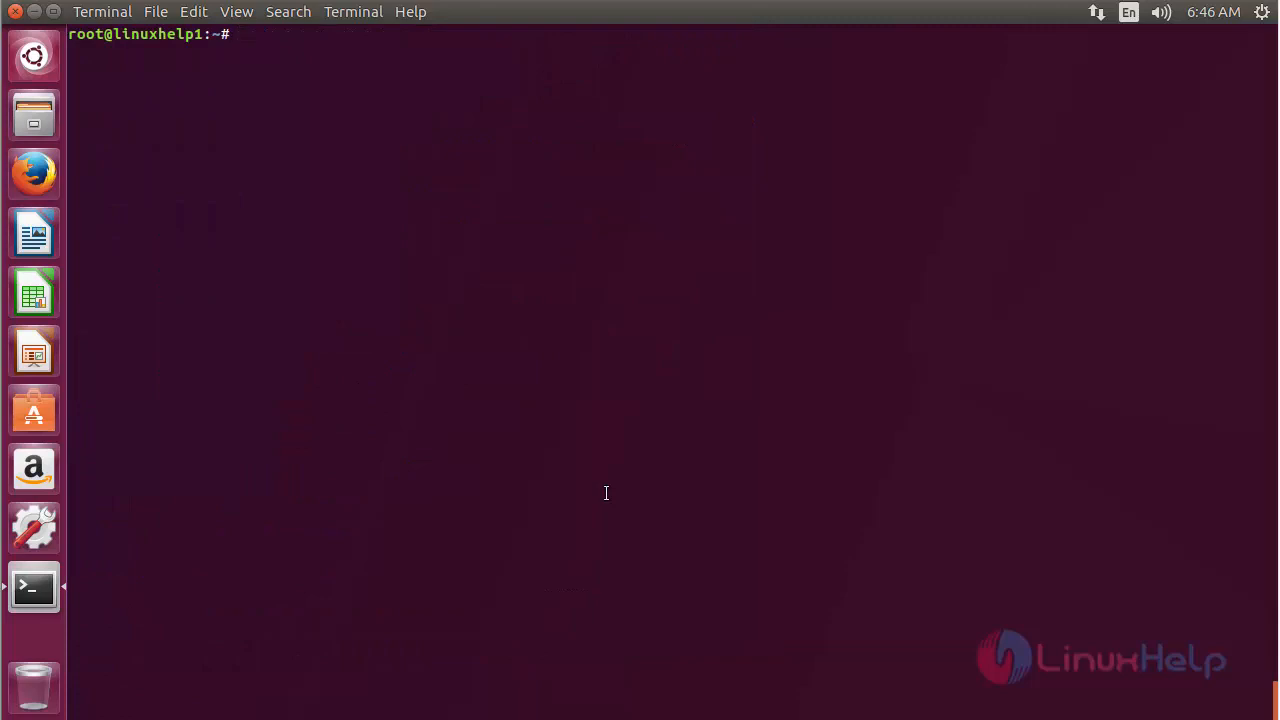
Enter apt-get remove ctorrent -y at the prompt.
{"action": "type", "text": "apt"}
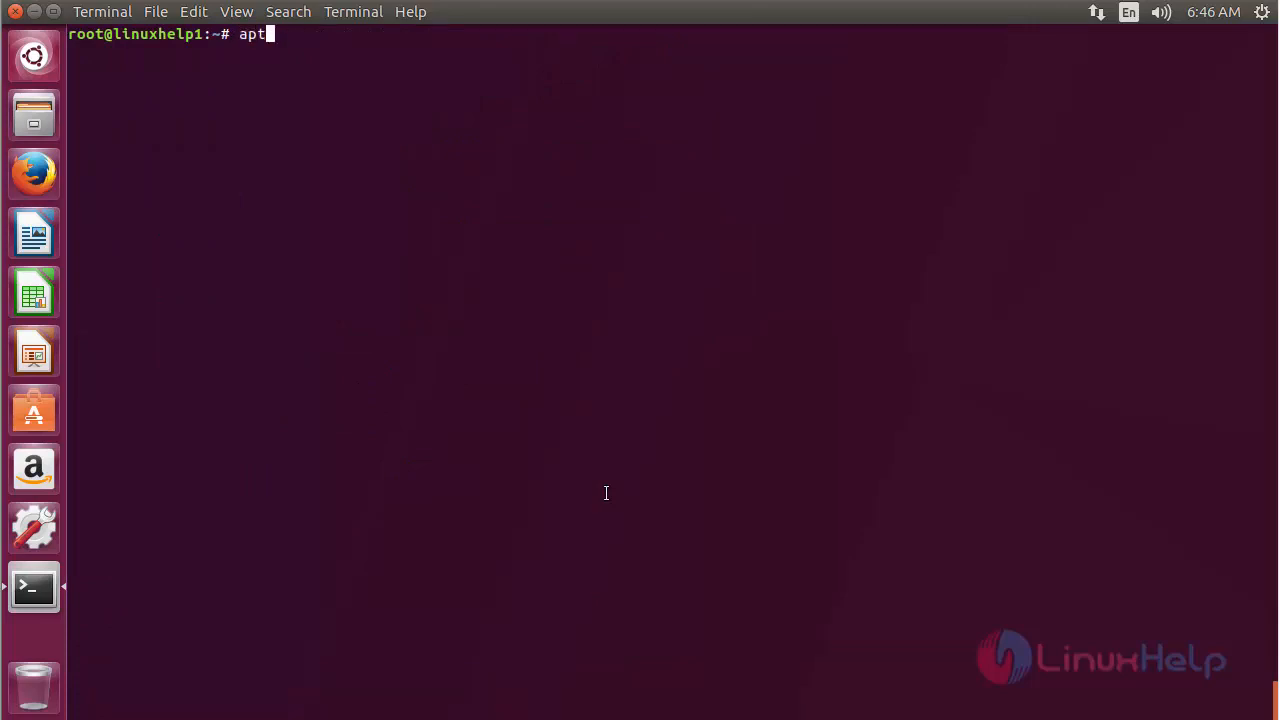
{"action": "type", "text": "-get remo"}
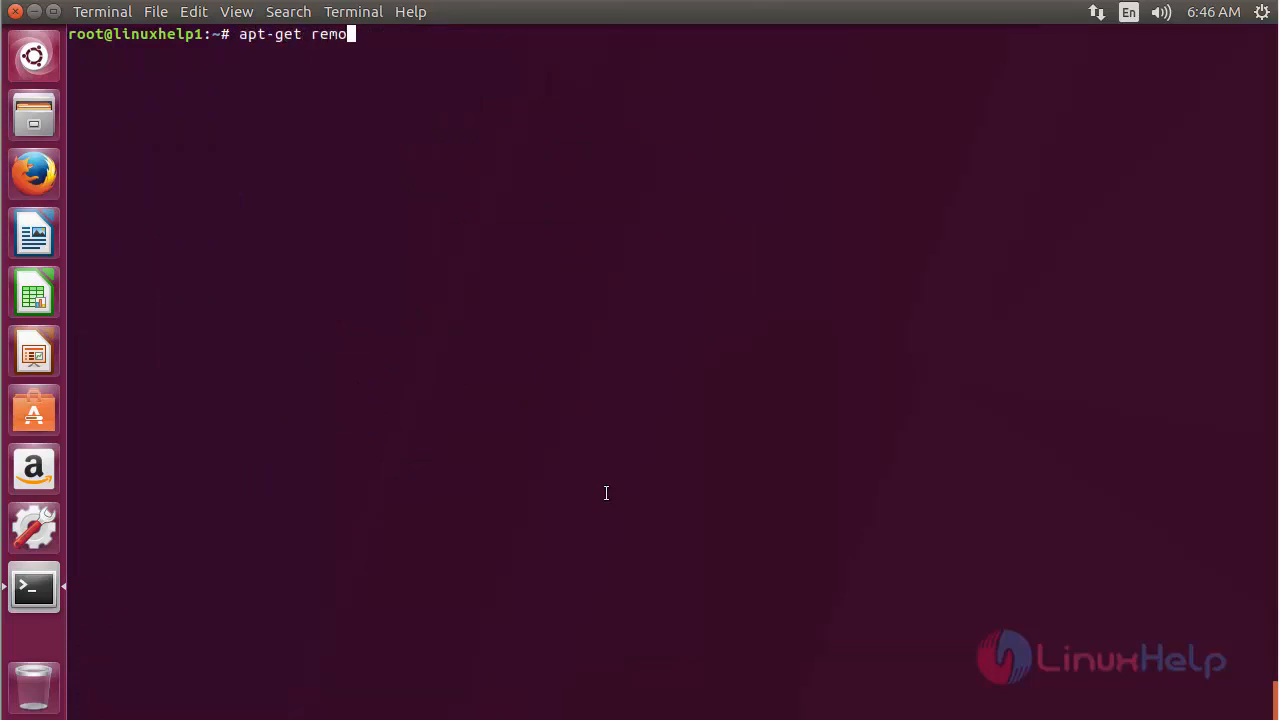
{"action": "type", "text": "ve ctorre"}
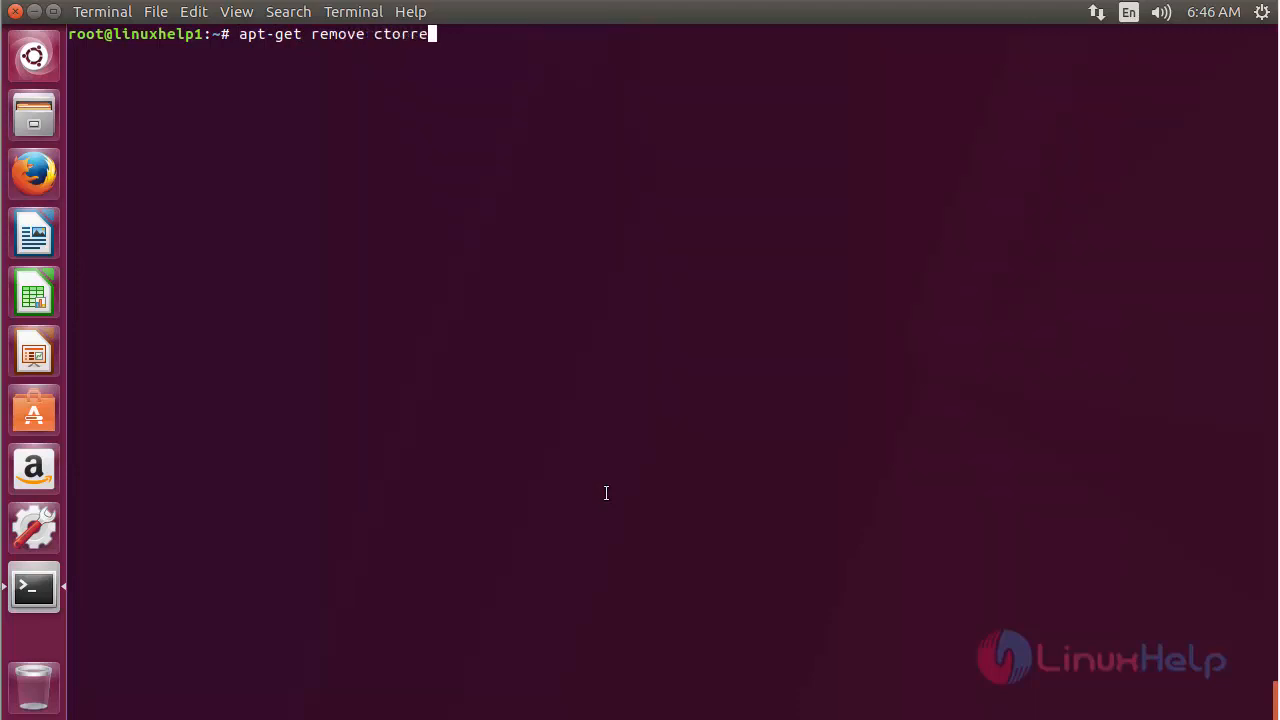
{"action": "type", "text": "nt -y"}
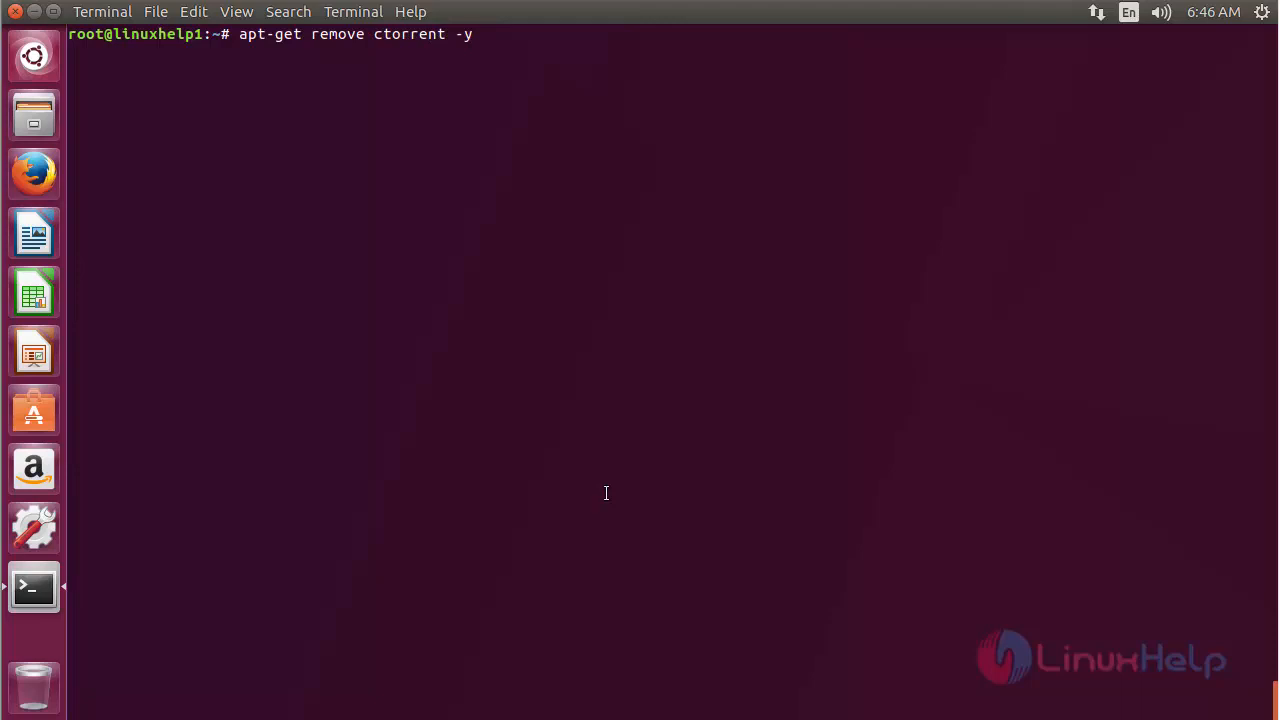